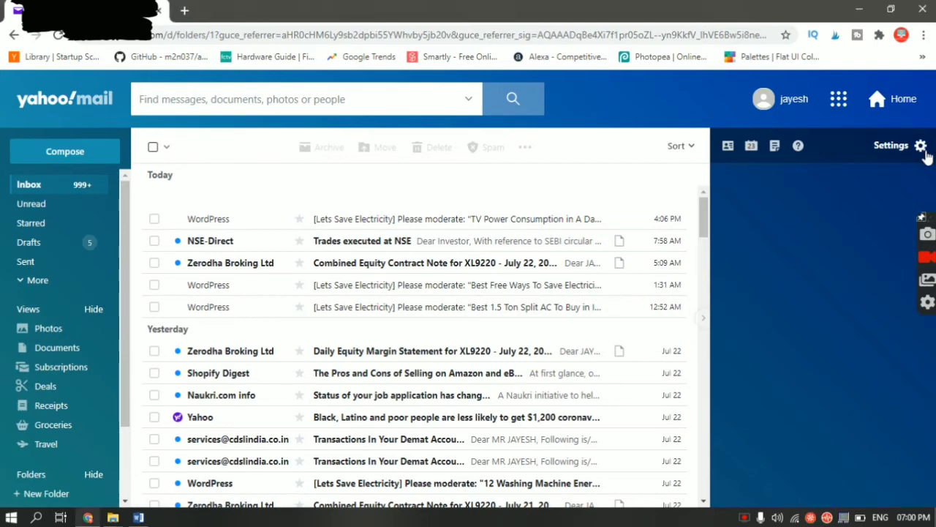
- Go from the Settings gear to More Settings and the Writing email page
left_click(919, 145)
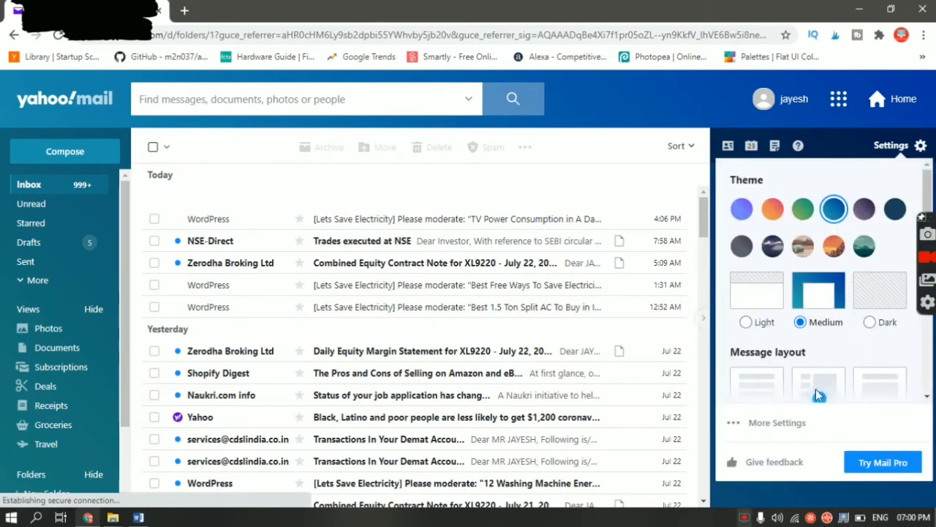
left_click(777, 423)
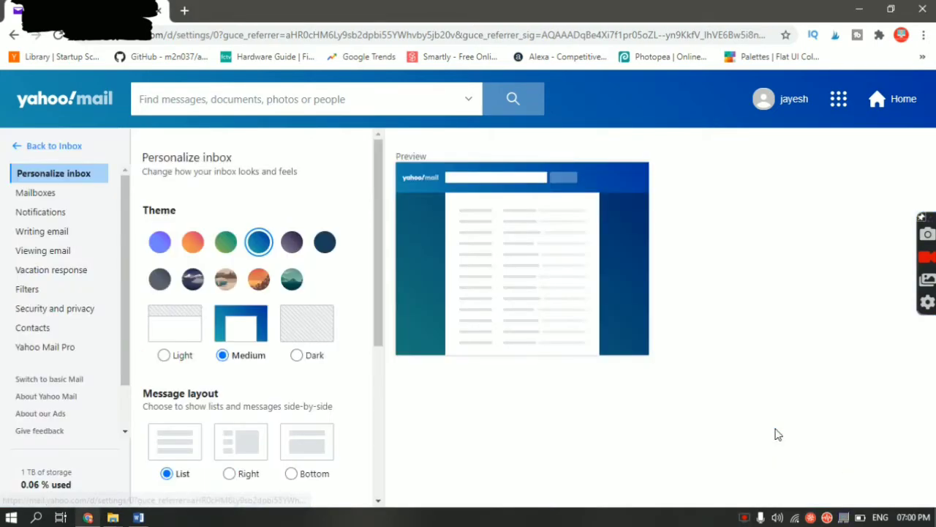
mouse_move(42, 231)
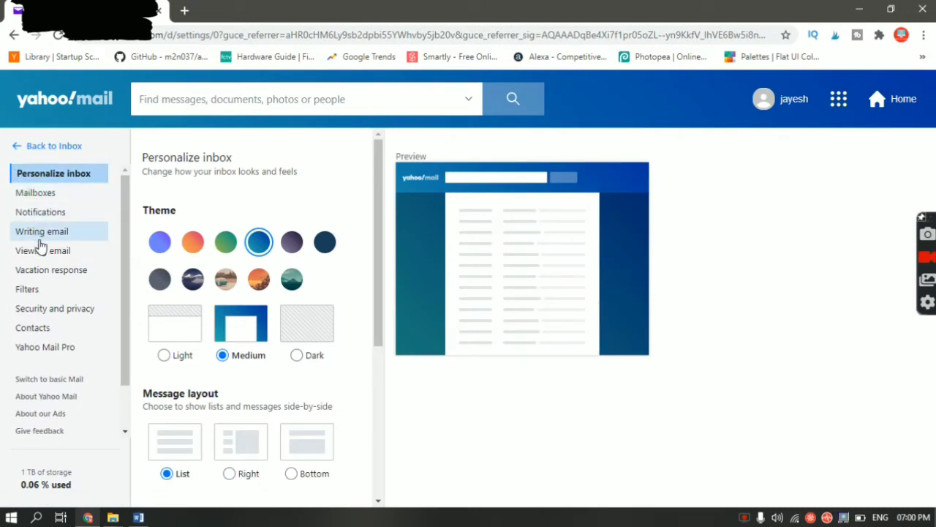
left_click(41, 231)
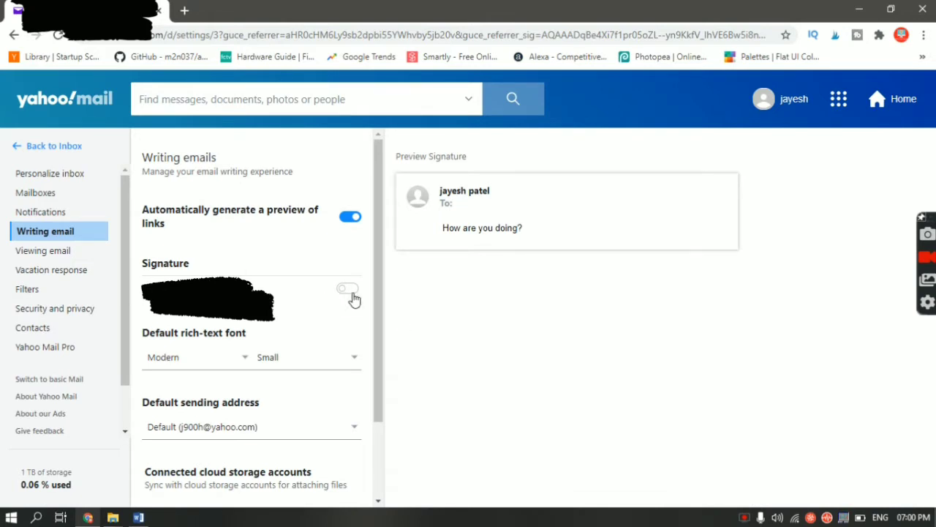
- Turn on the Signature toggle and place the cursor in the empty signature box
left_click(347, 288)
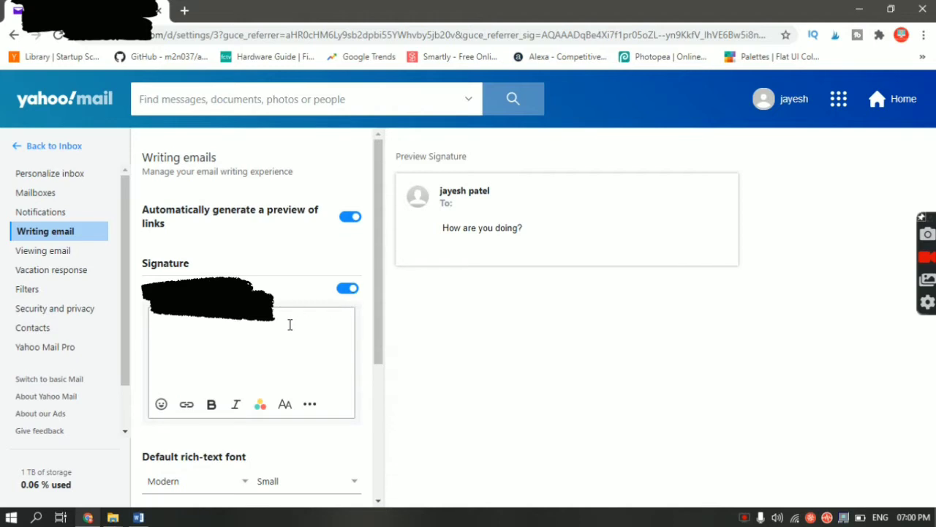
mouse_move(283, 331)
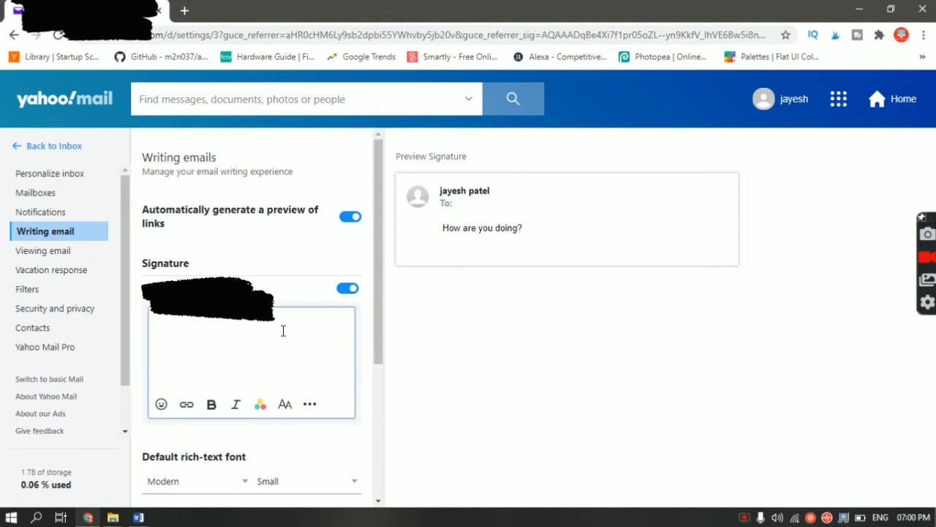
mouse_move(688, 214)
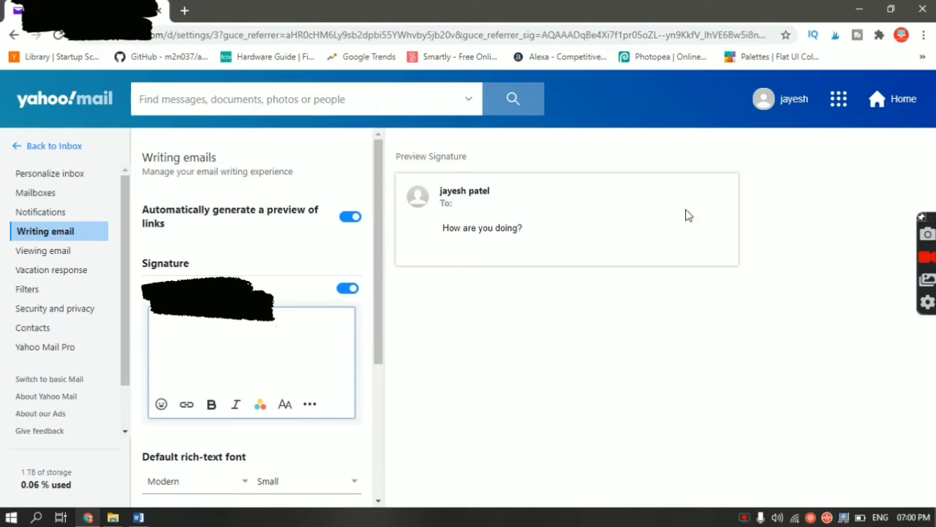
mouse_move(521, 228)
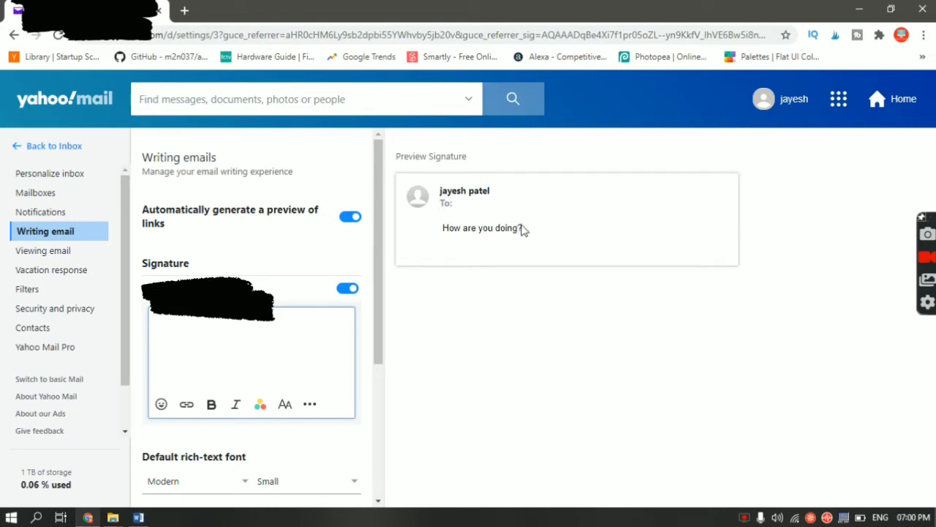
left_click(182, 332)
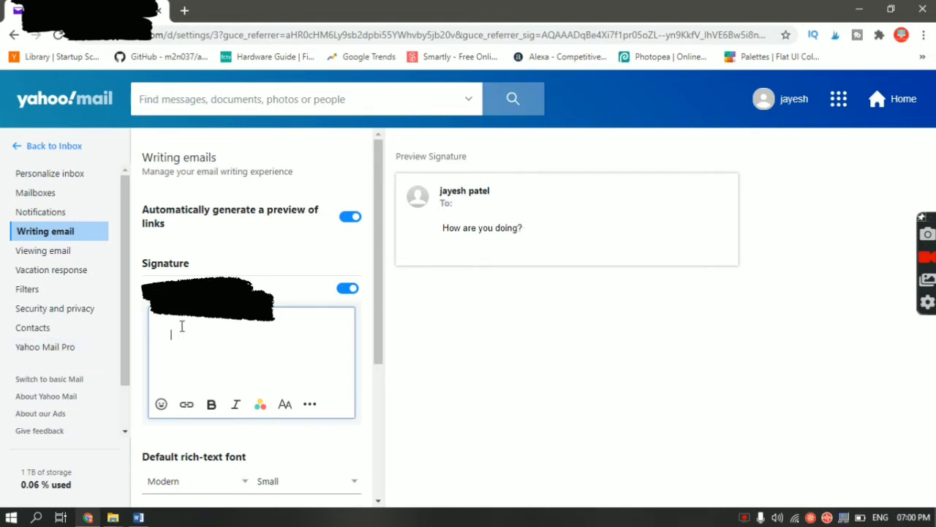
- Type the name Jayesh Pat, 'Video Production' and 'Tech Simplified !!' on separate lines
type("Jayesh Patel")
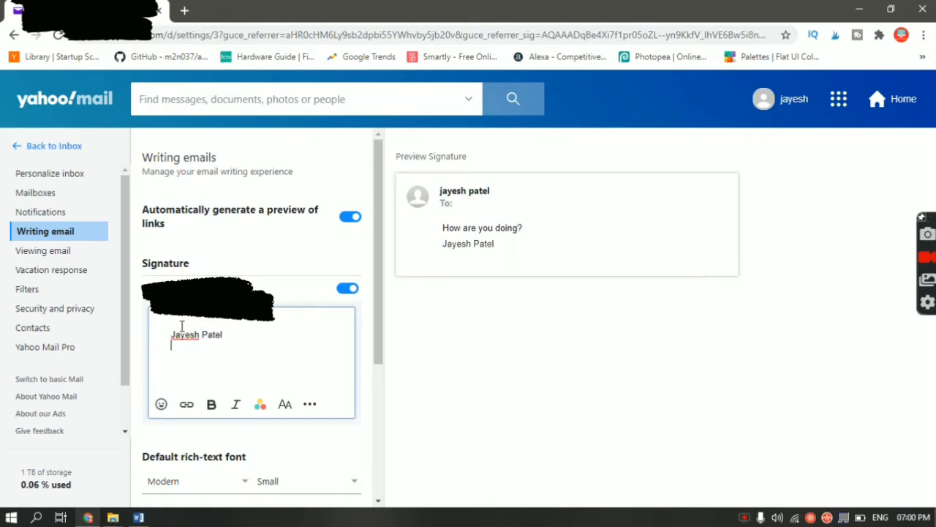
type("Vidoe")
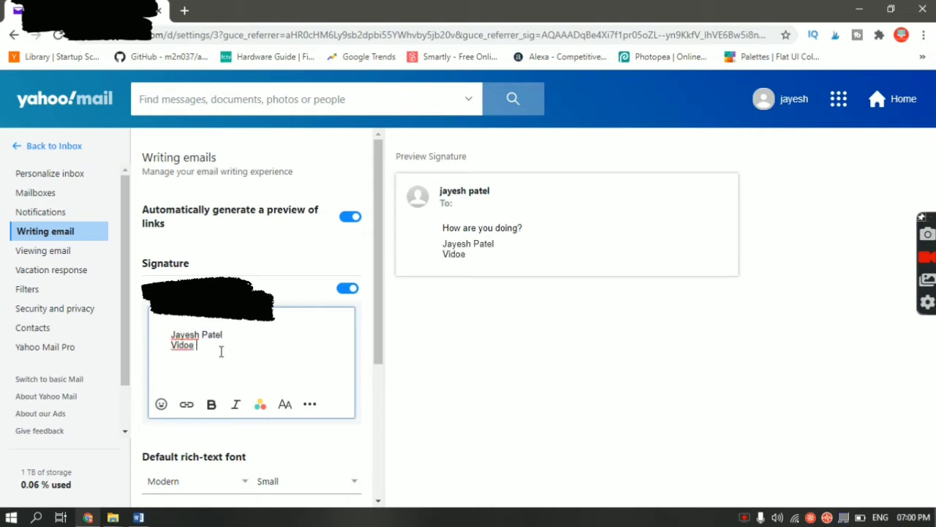
type("Video Pr")
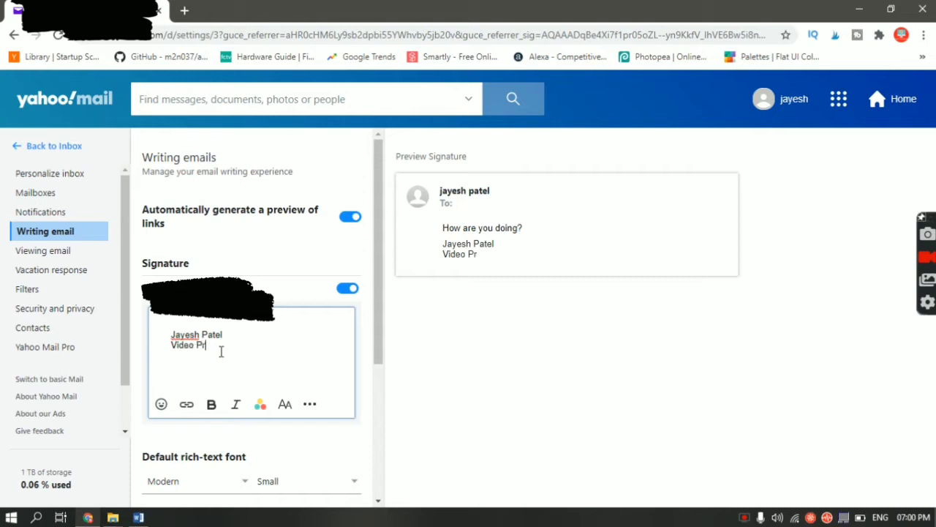
type("odction")
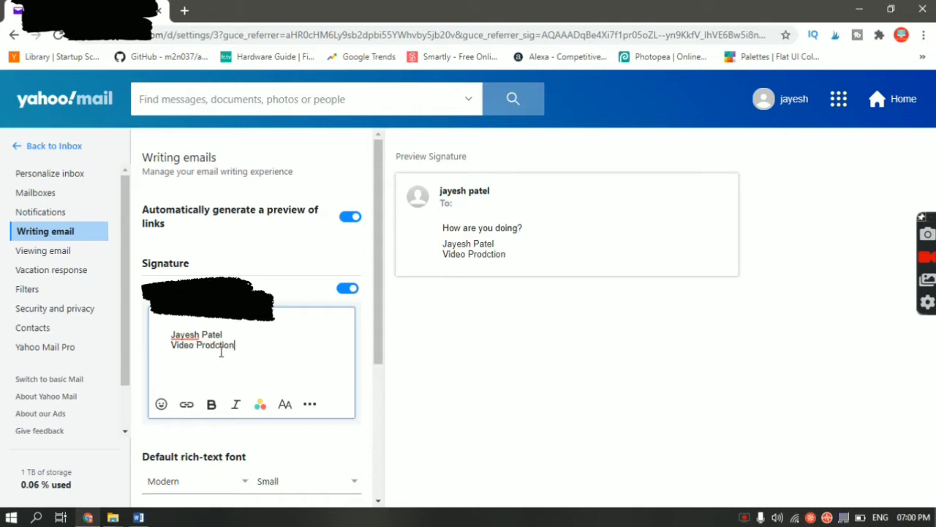
type("Tech Simplified !!")
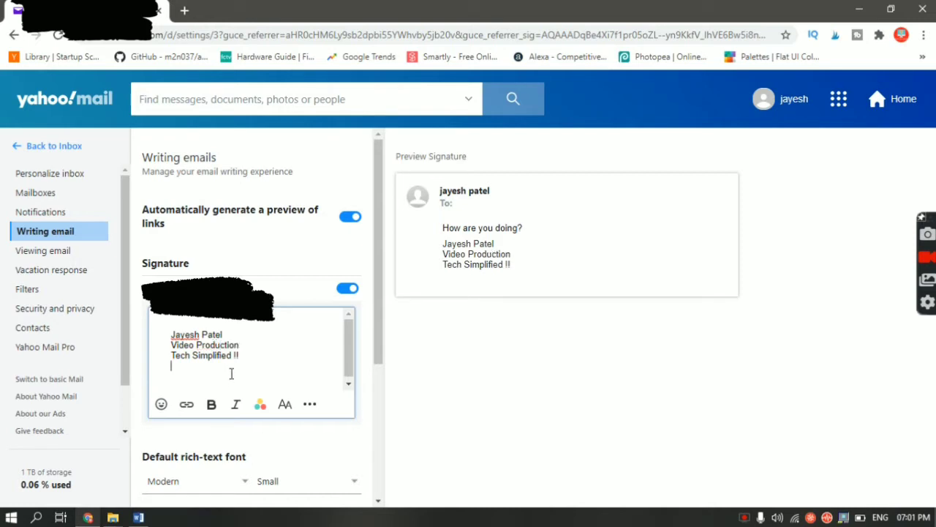
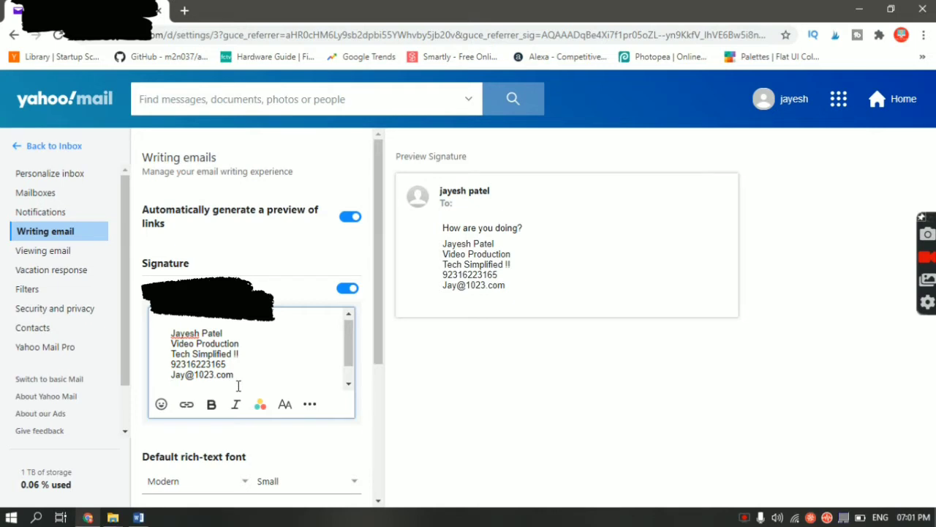
type("www.let")
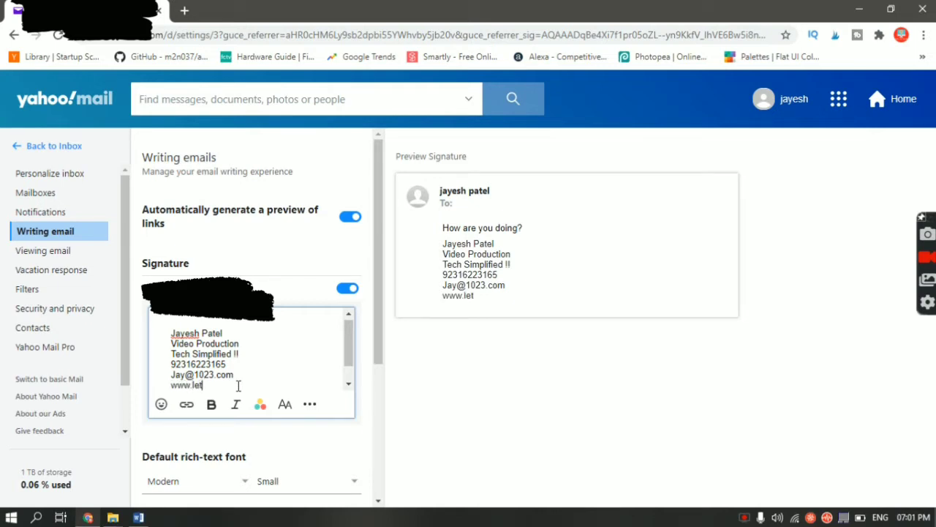
type("savelectr")
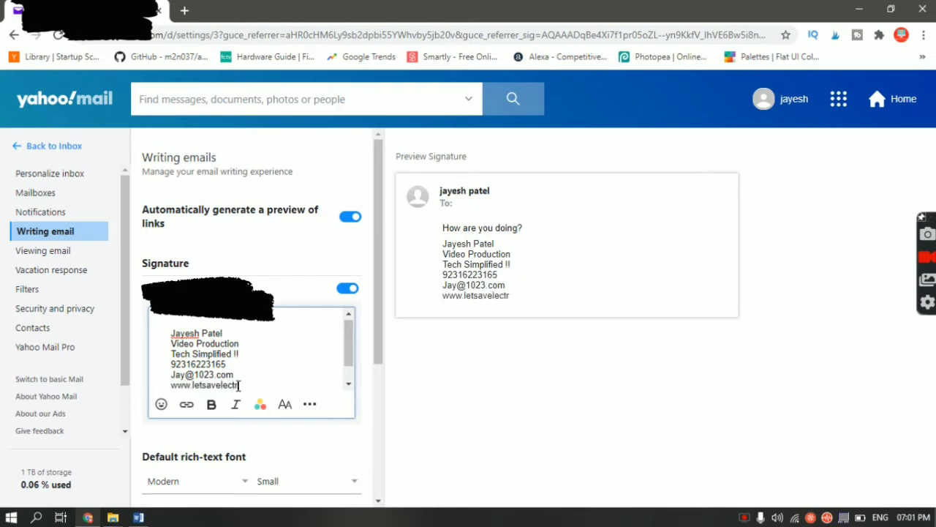
type("icity.com")
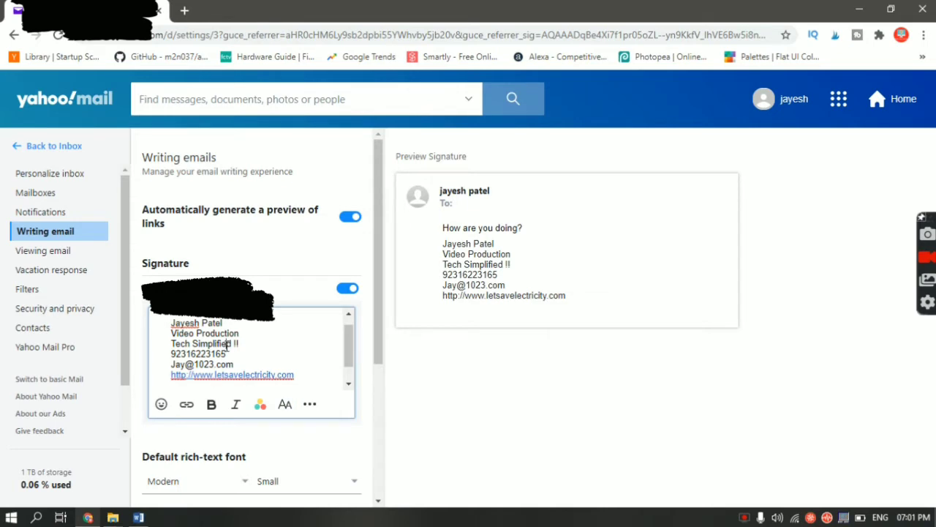
mouse_move(235, 404)
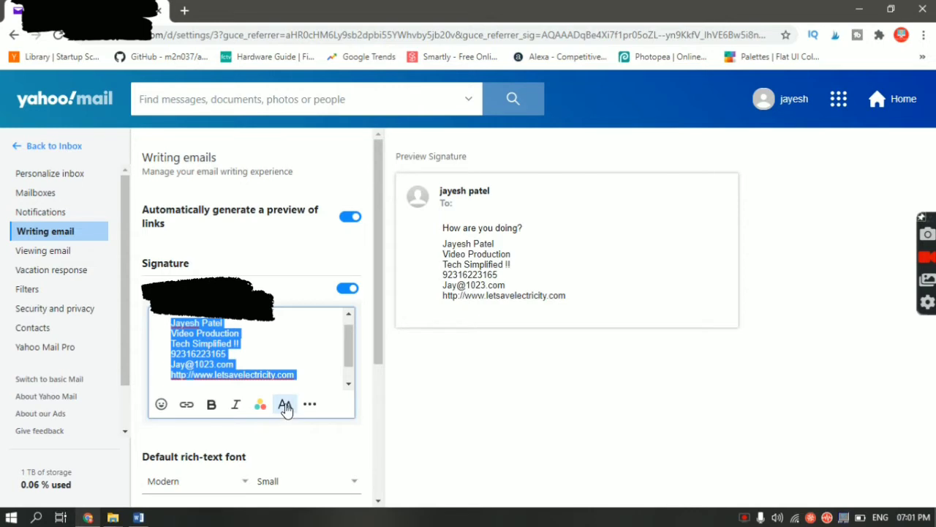
- Set the whole signature's text size to Medium from the AA menu
left_click(285, 403)
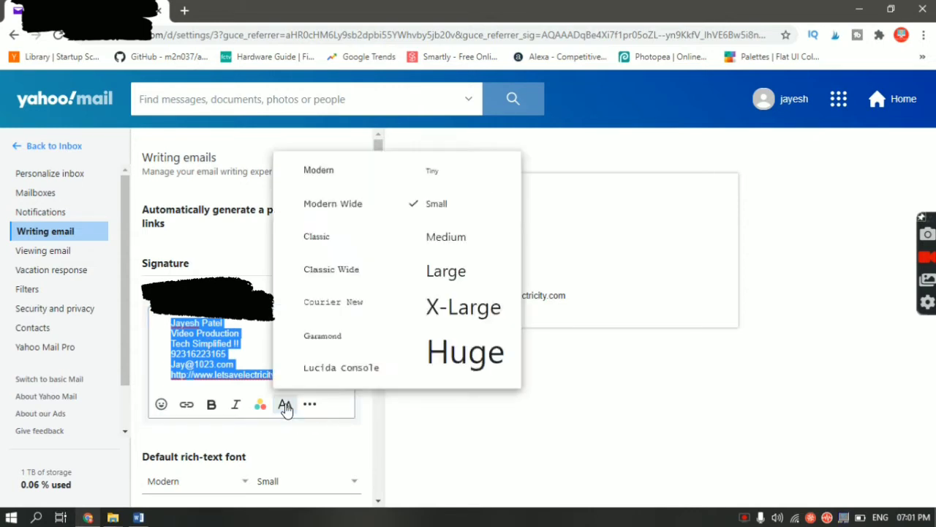
mouse_move(446, 236)
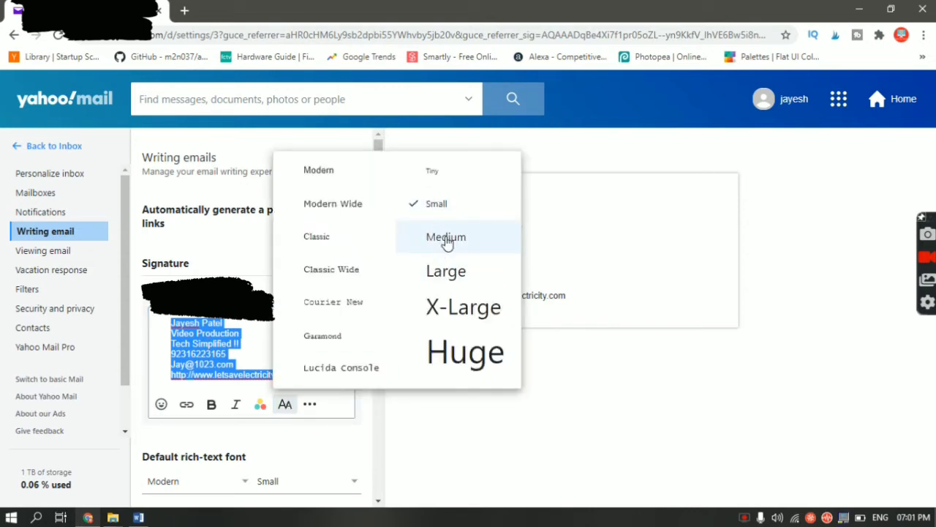
left_click(444, 237)
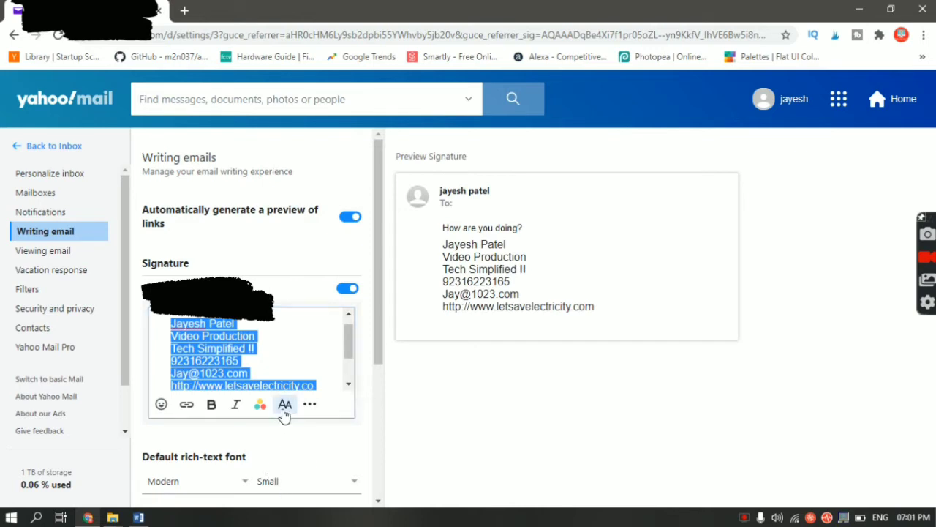
left_click(284, 405)
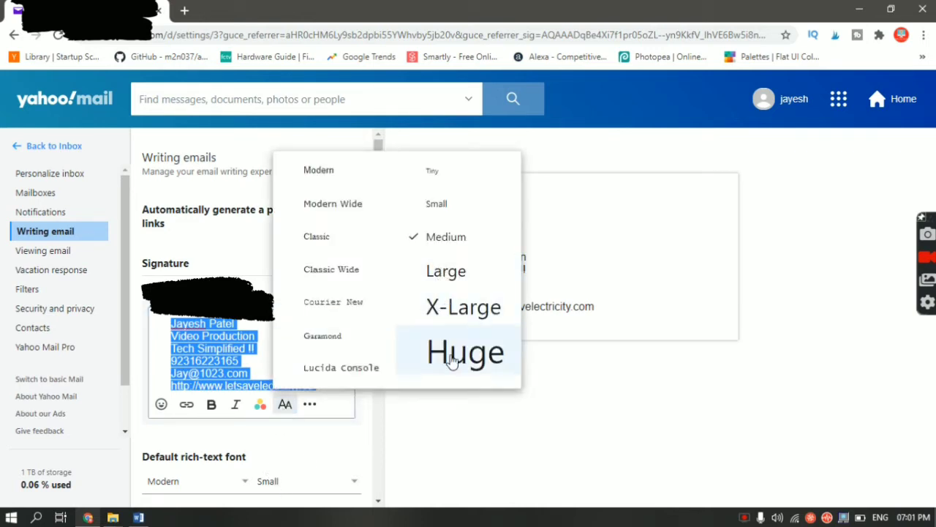
mouse_move(322, 336)
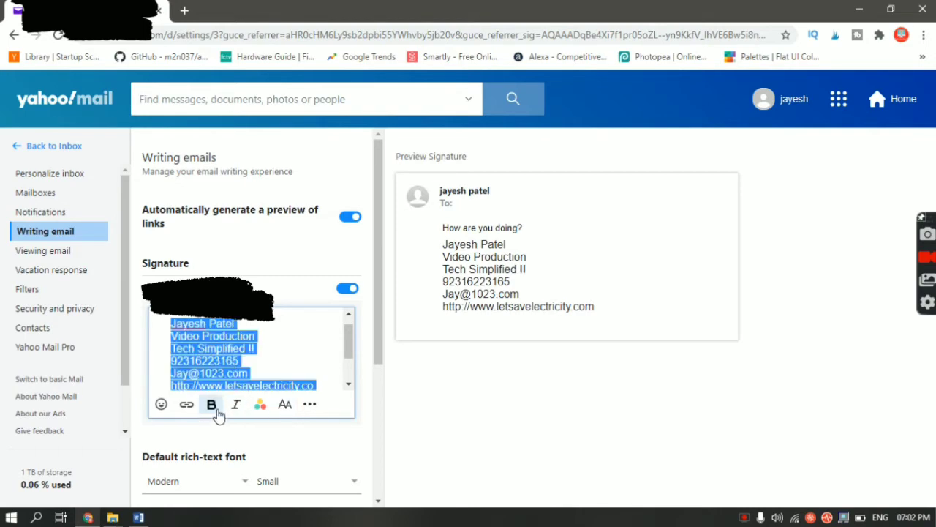
- Apply Bold and Italic to the entire signature text
left_click(211, 405)
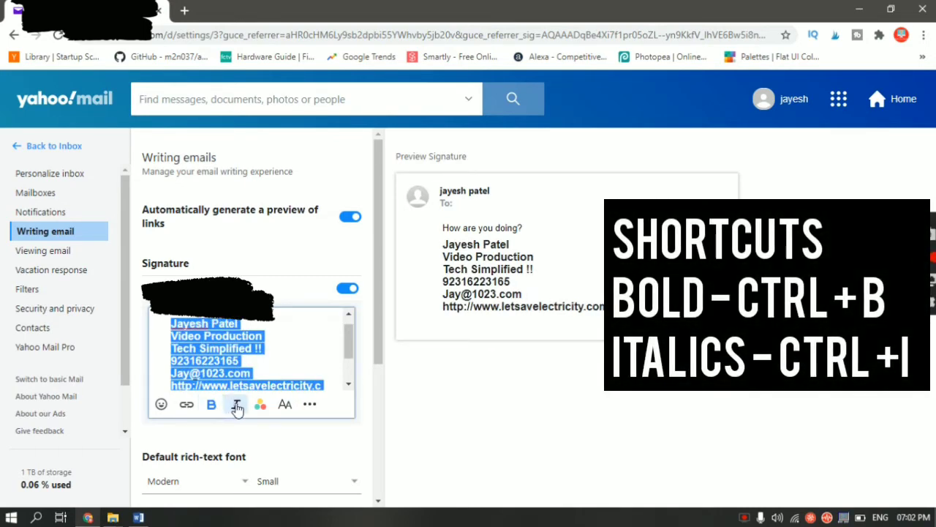
left_click(235, 404)
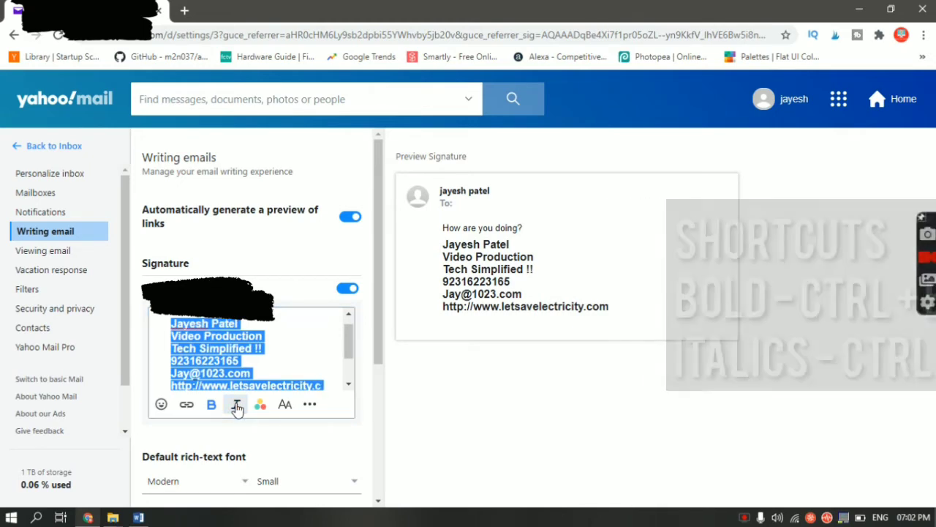
left_click(235, 404)
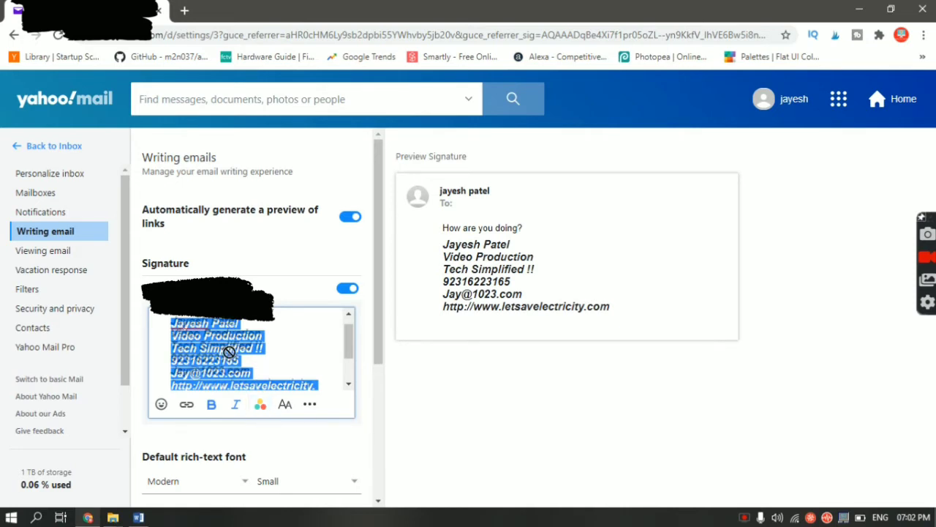
left_click(254, 373)
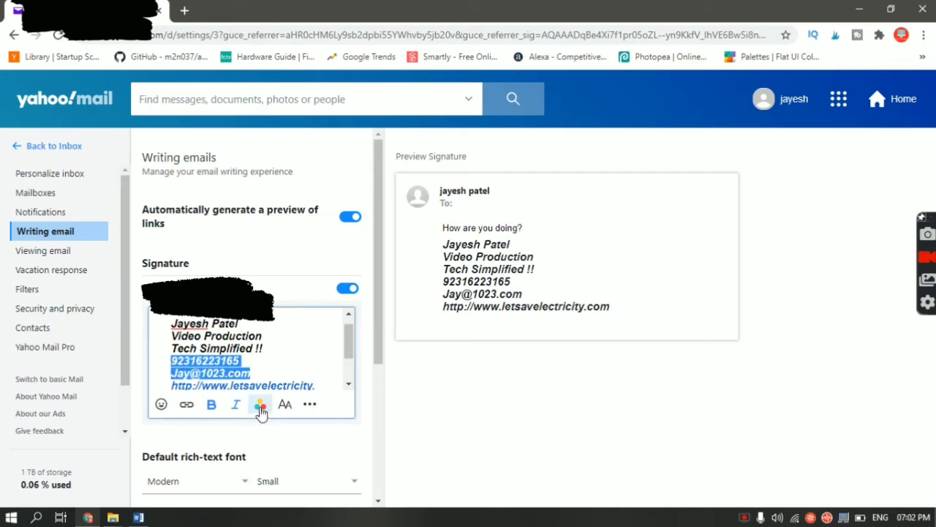
- Give the phone and email lines a light blue text color
left_click(259, 405)
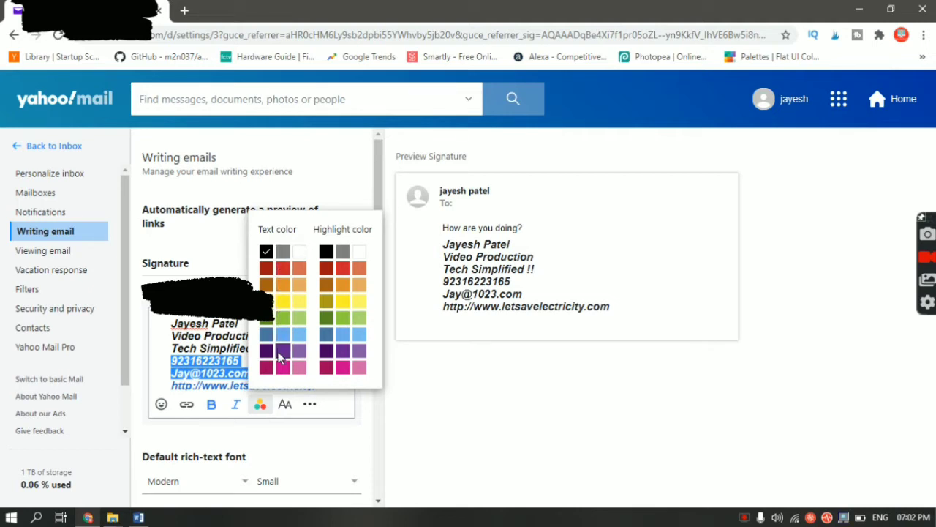
mouse_move(278, 348)
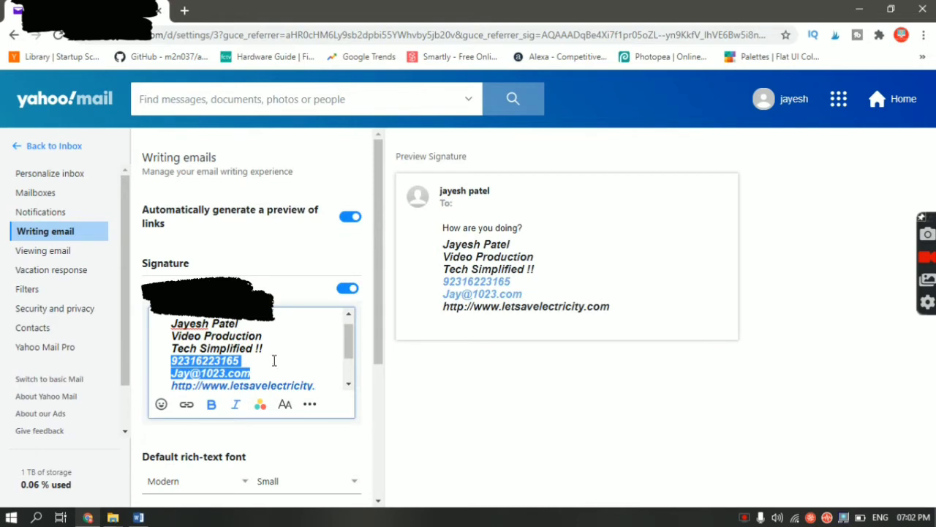
mouse_move(519, 294)
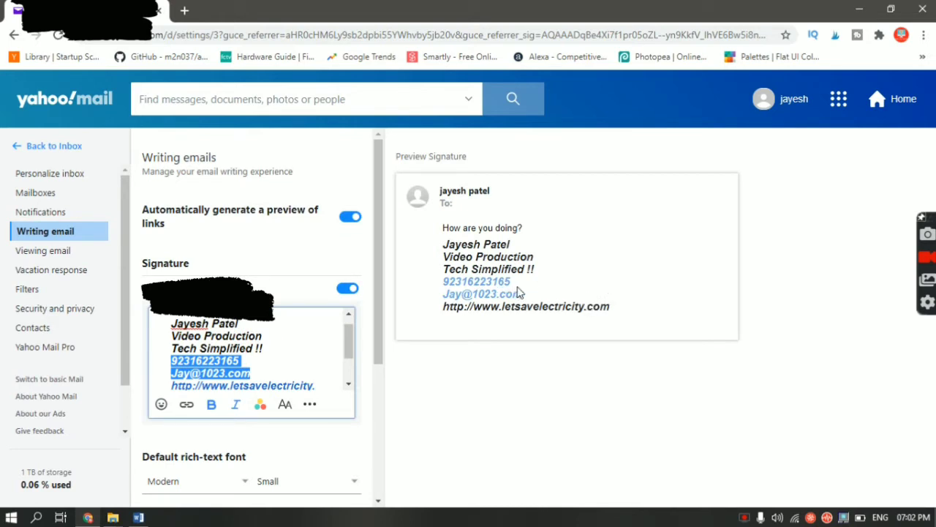
left_click(310, 403)
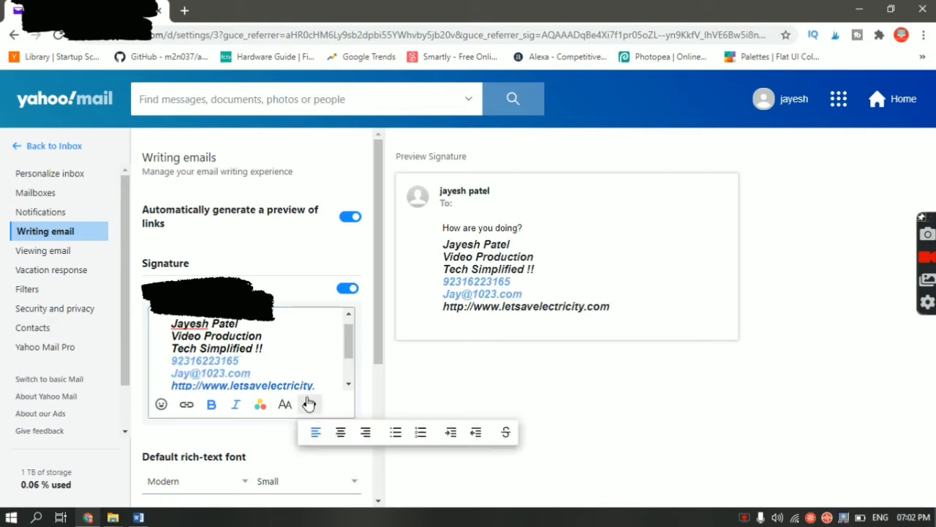
left_click(291, 348)
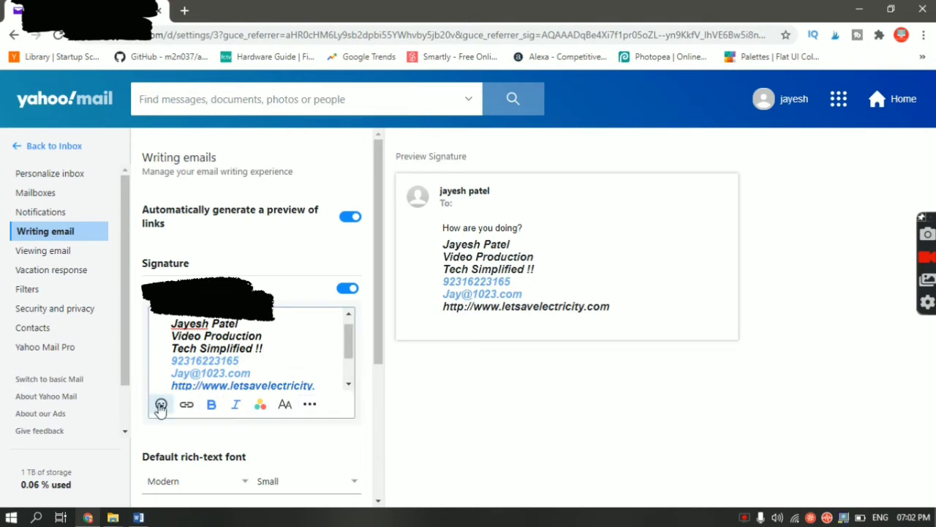
left_click(161, 404)
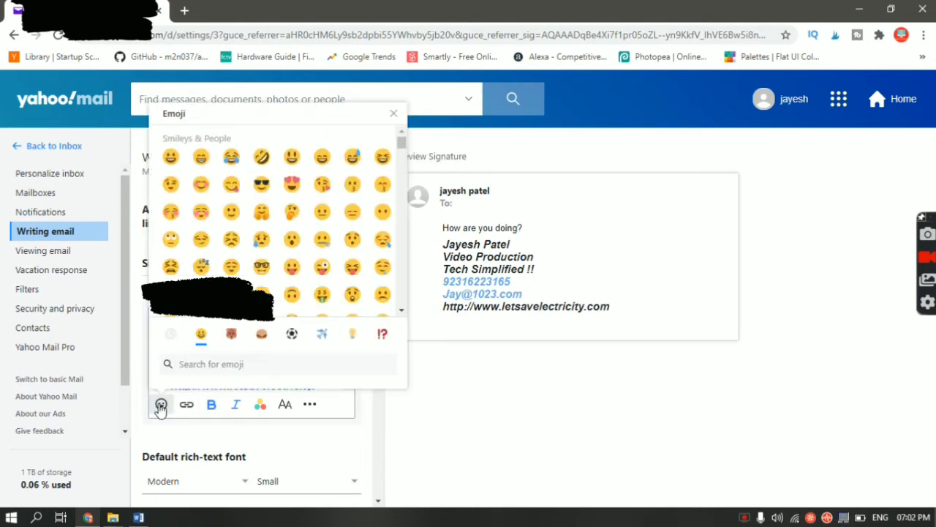
left_click(392, 114)
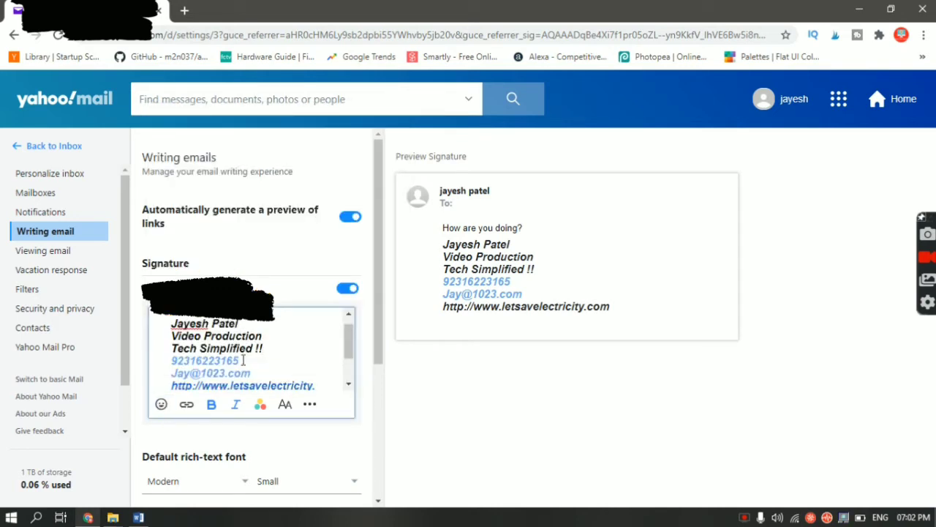
mouse_move(286, 333)
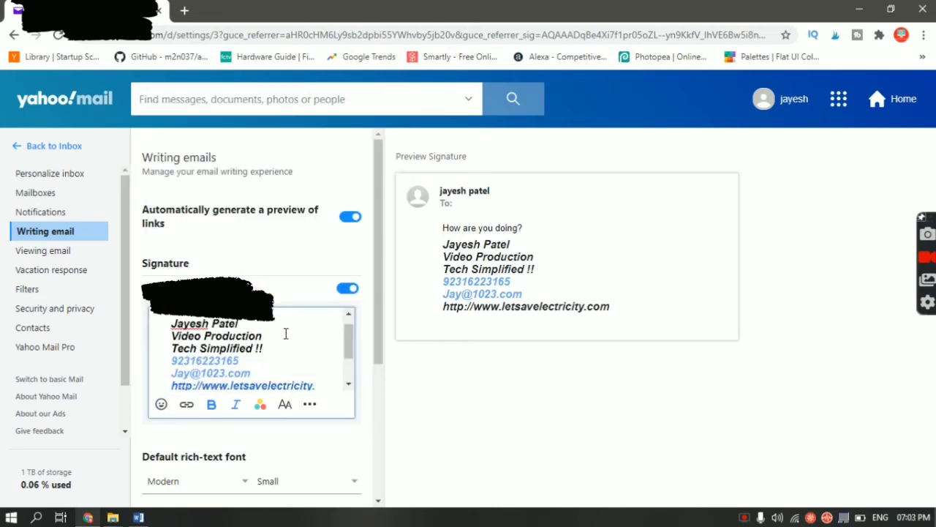
left_click(263, 336)
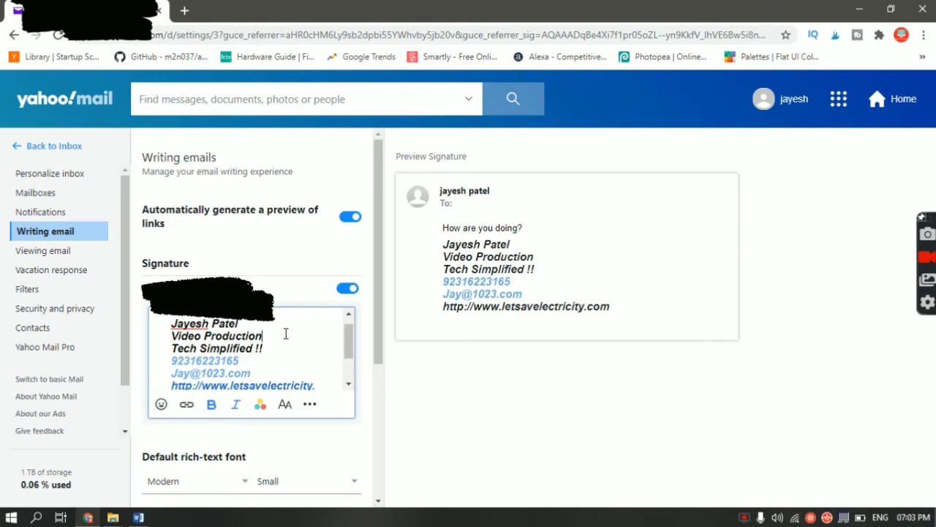
mouse_move(276, 351)
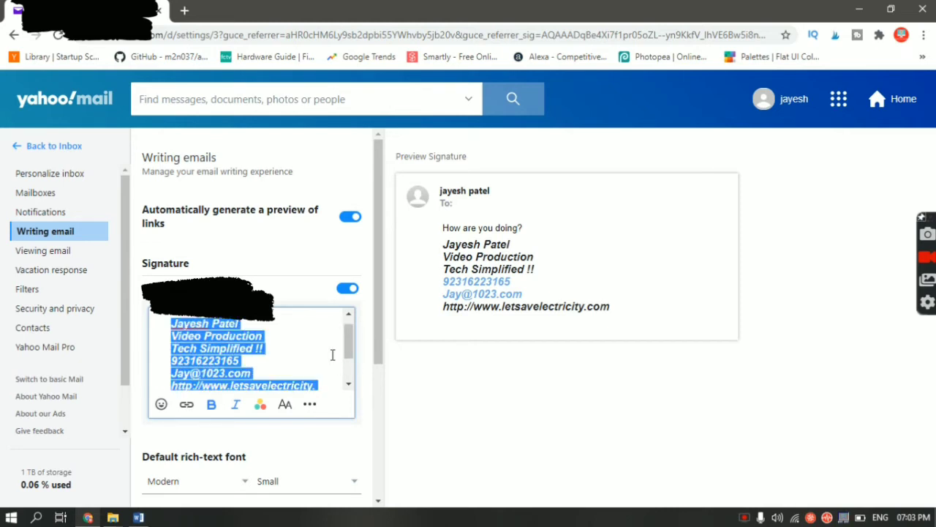
- Cycle the signature through centre and right alignment, ending with Align left
left_click(309, 404)
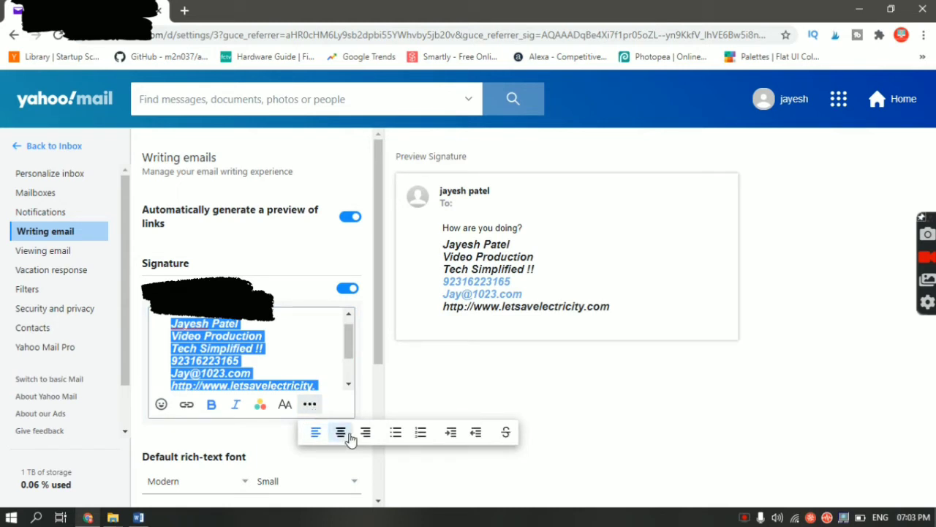
left_click(340, 433)
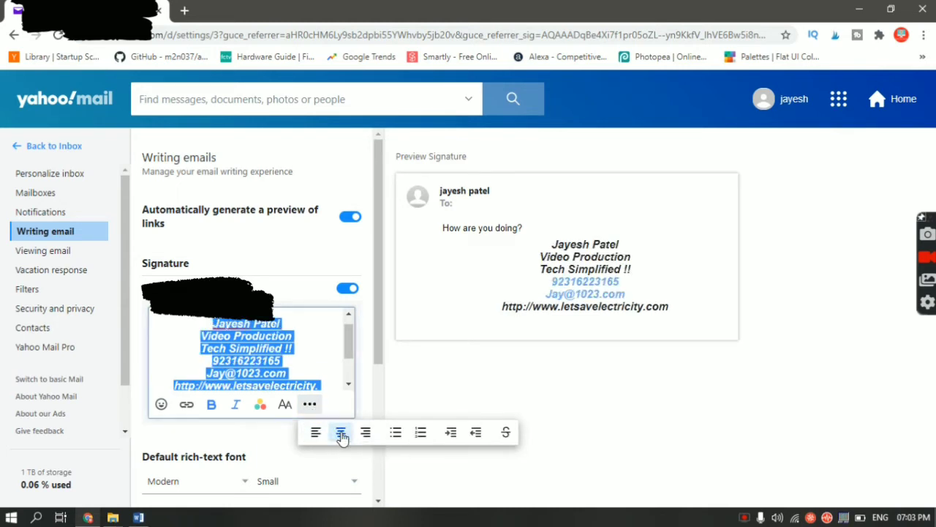
left_click(340, 432)
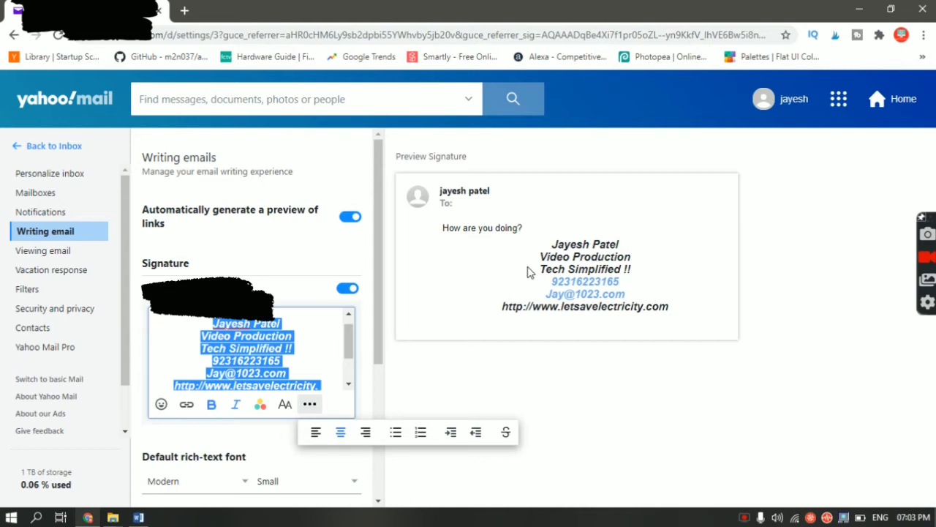
left_click(365, 432)
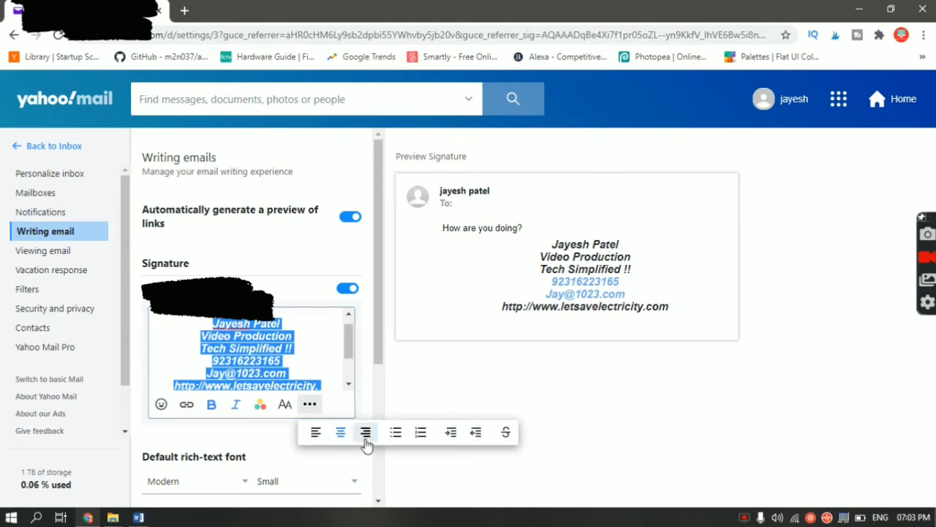
left_click(365, 432)
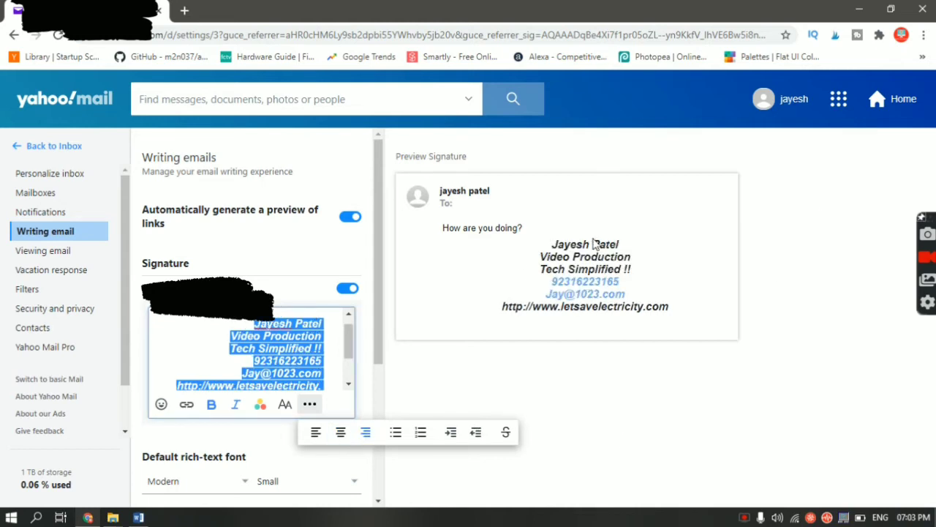
left_click(364, 432)
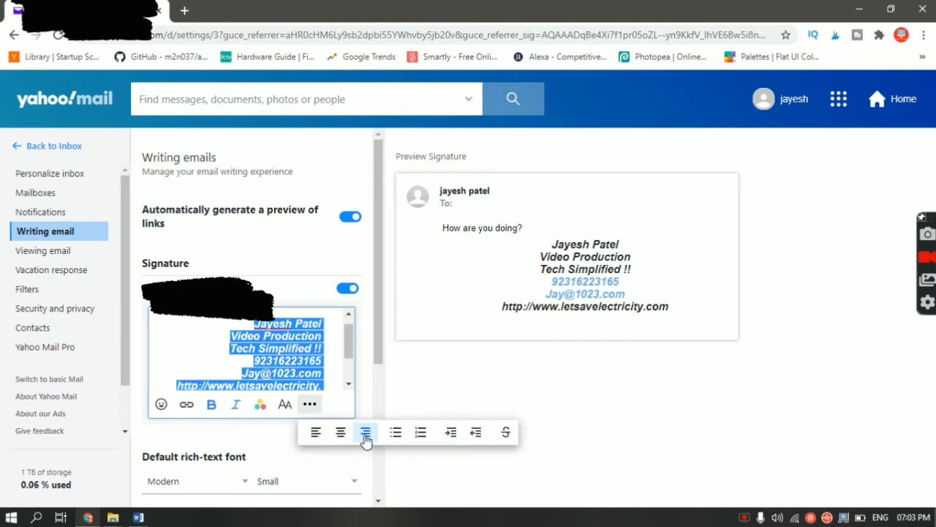
left_click(340, 432)
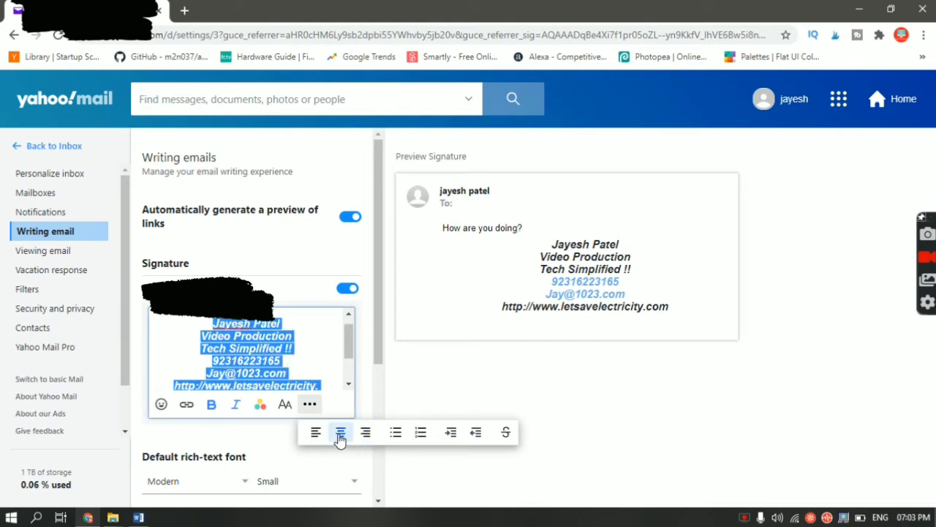
left_click(366, 433)
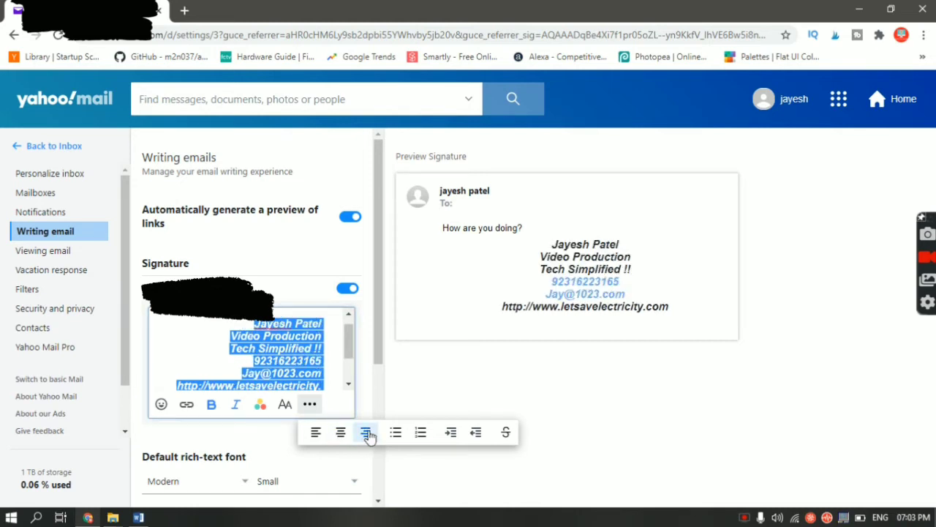
left_click(366, 432)
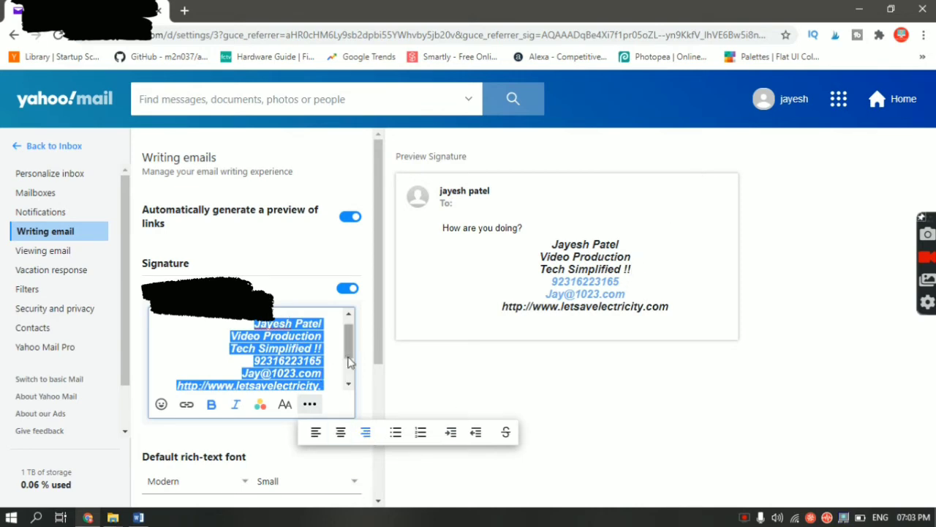
left_click(315, 433)
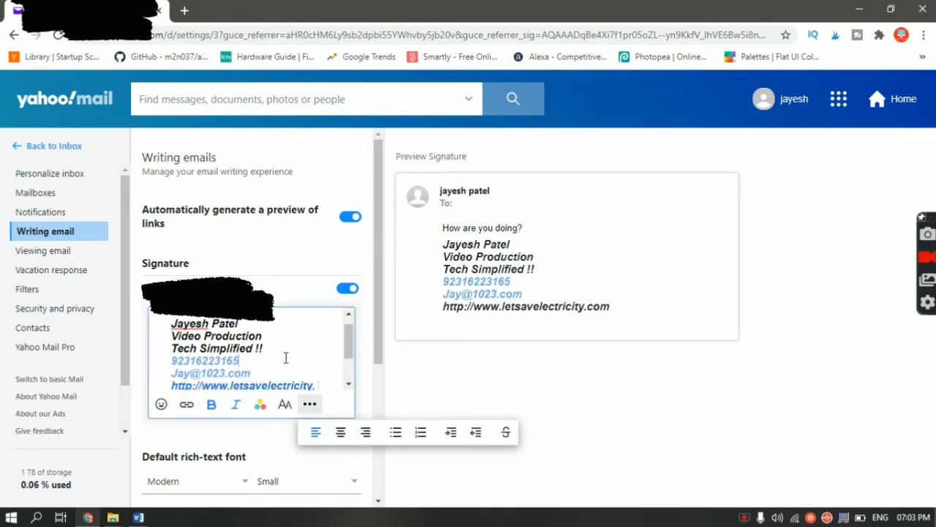
mouse_move(309, 356)
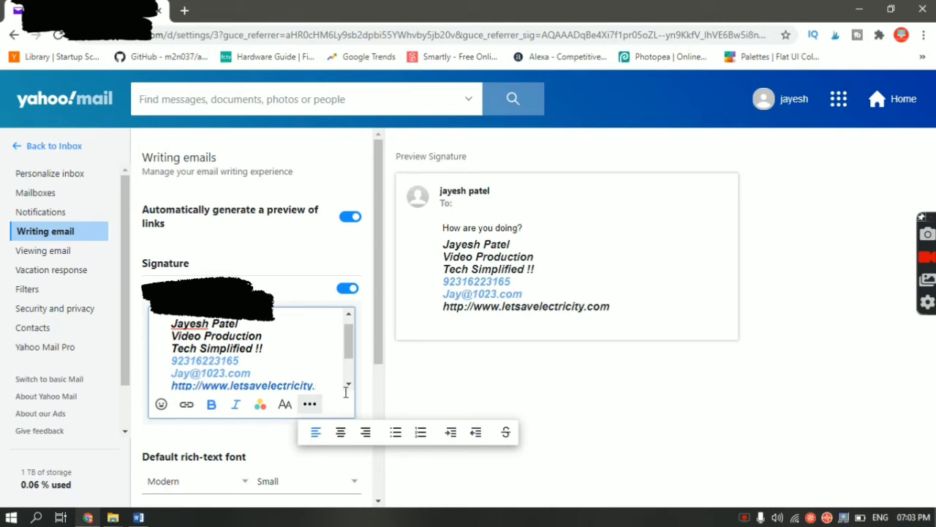
mouse_move(436, 444)
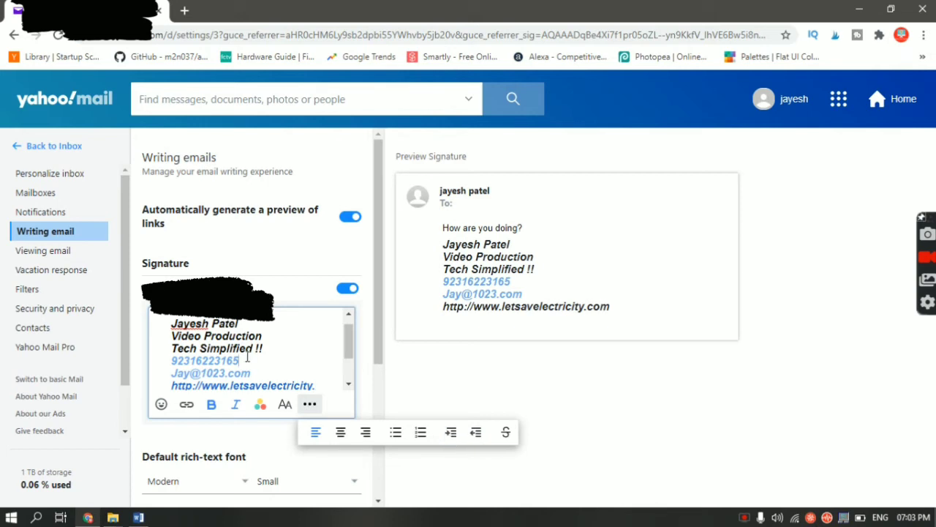
double_click(204, 324)
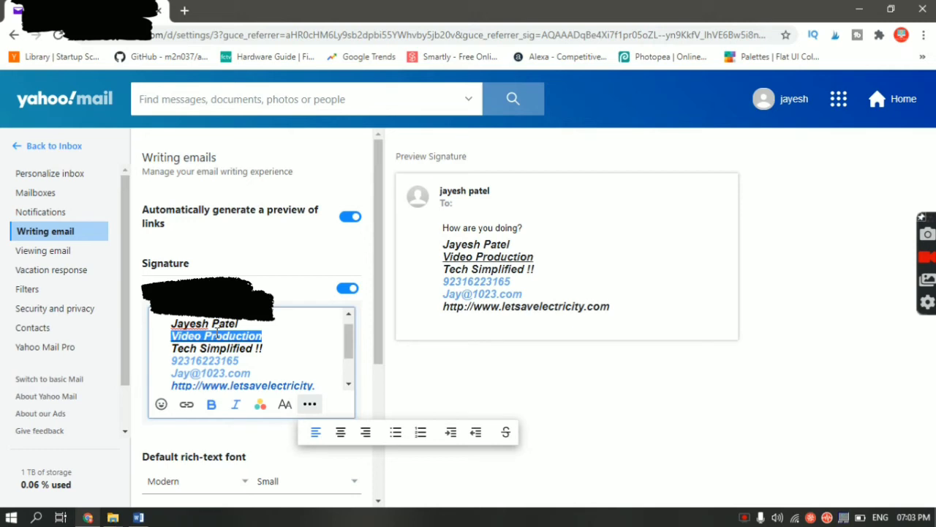
left_click(267, 337)
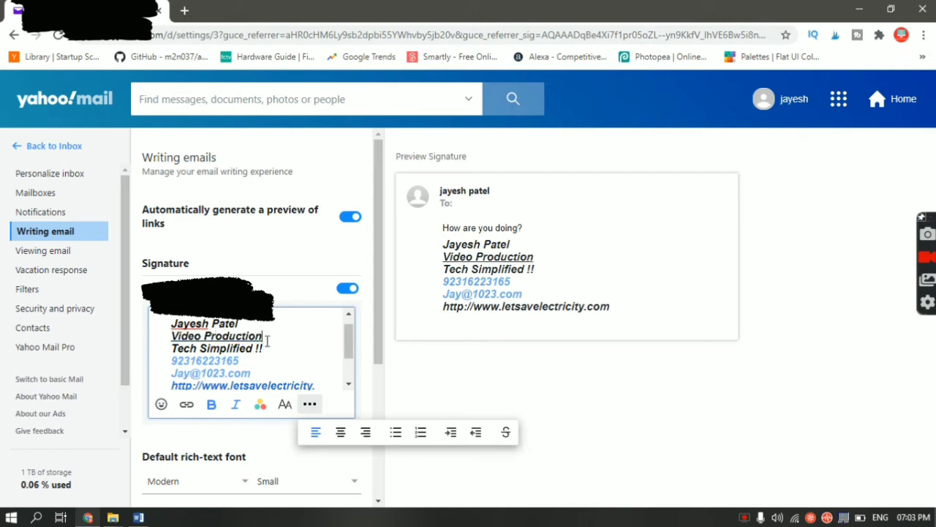
double_click(216, 335)
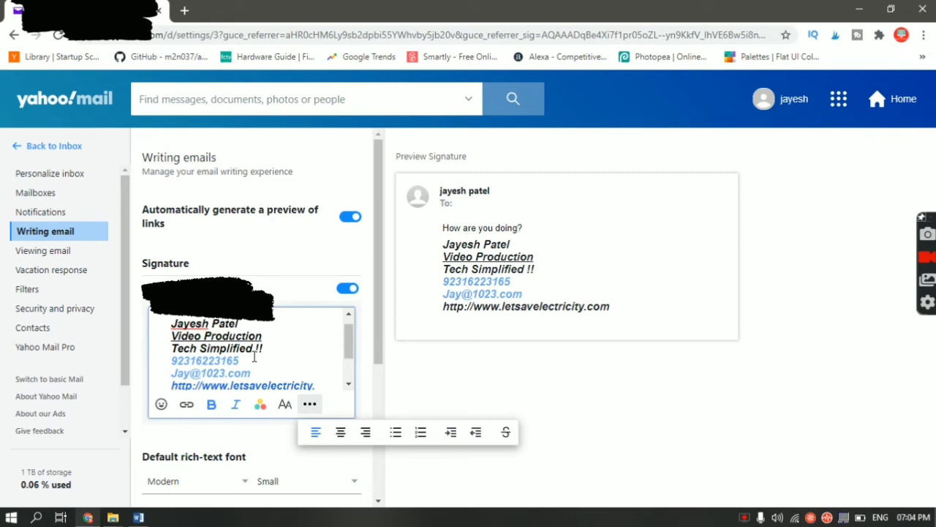
mouse_move(251, 353)
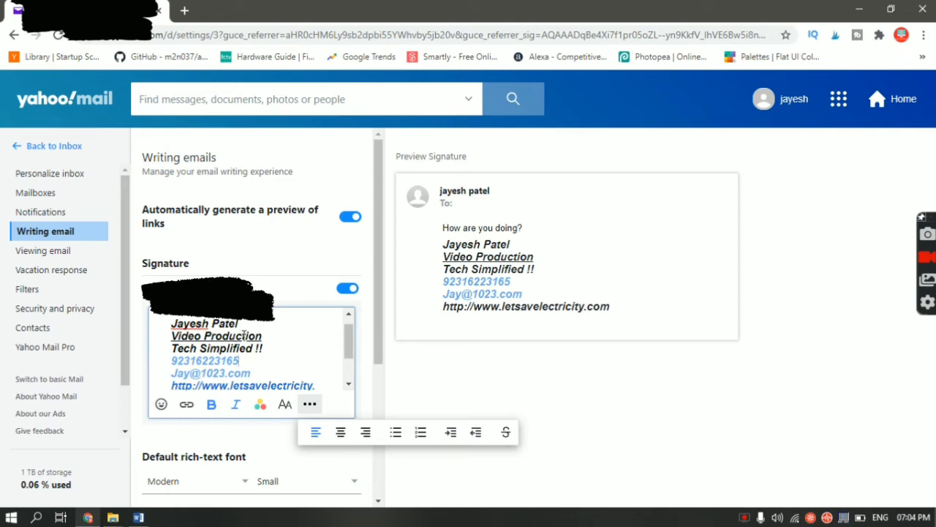
double_click(216, 335)
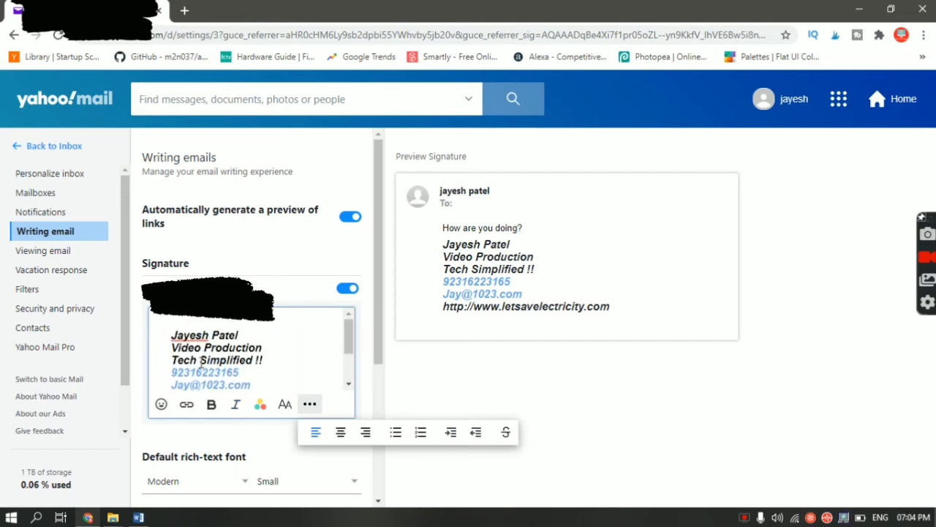
double_click(234, 360)
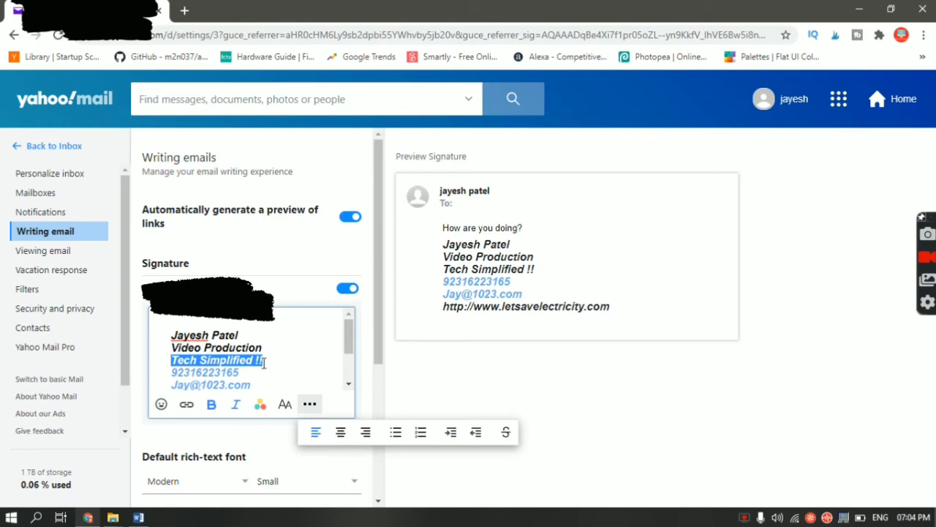
left_click(185, 404)
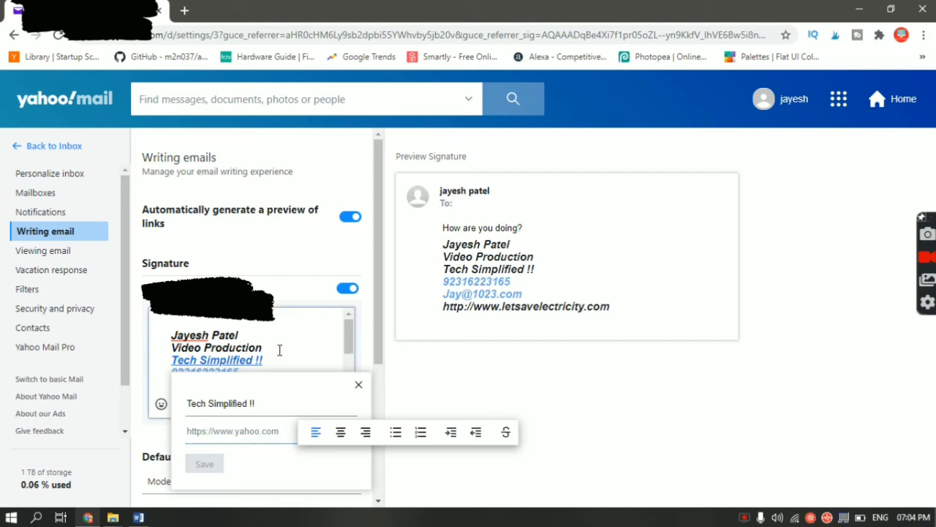
left_click(359, 384)
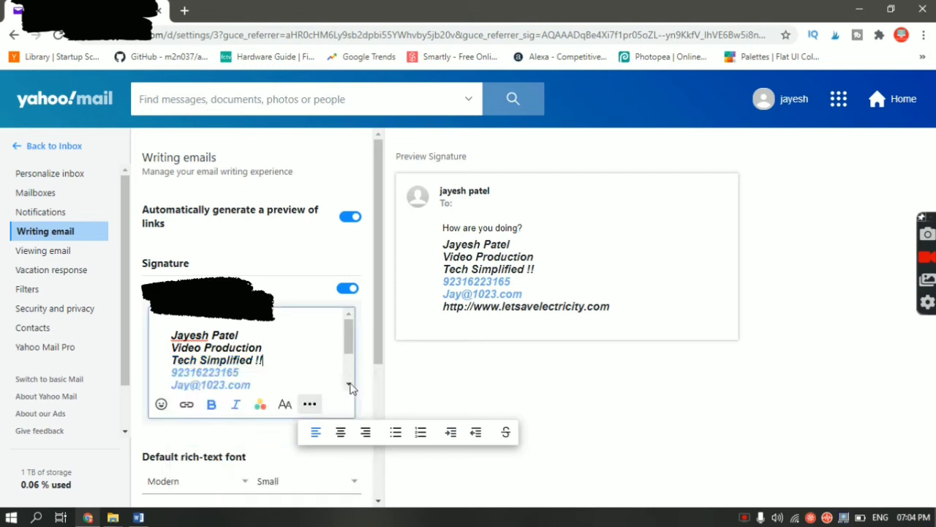
scroll("down", 3)
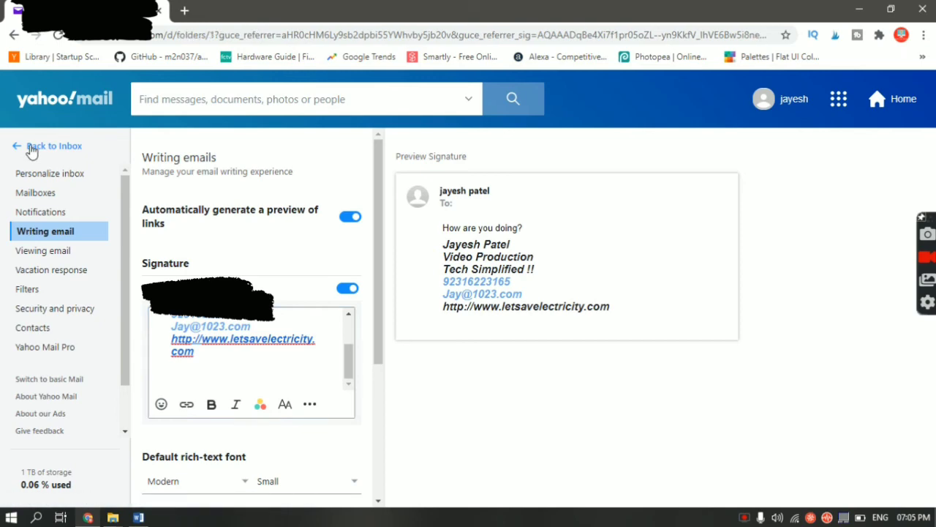
- Return to the inbox and compose a new message containing the signature
left_click(52, 146)
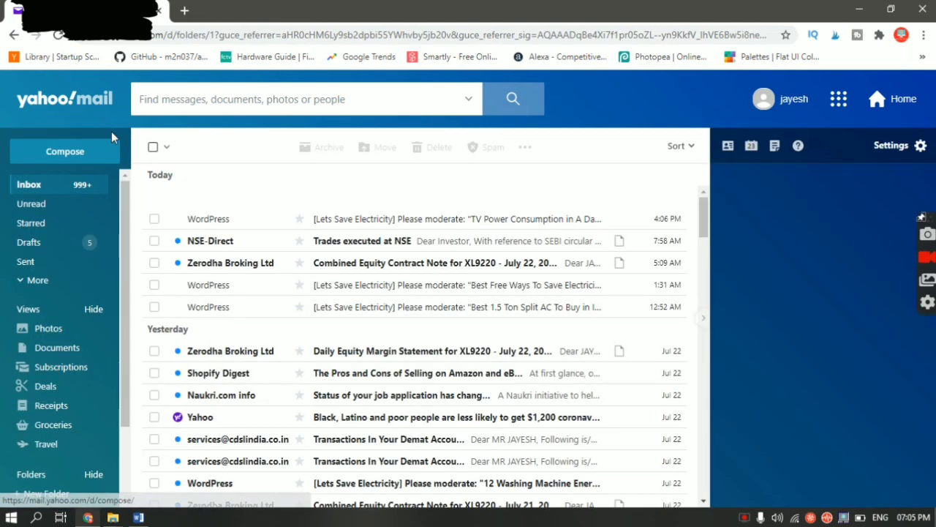
mouse_move(83, 151)
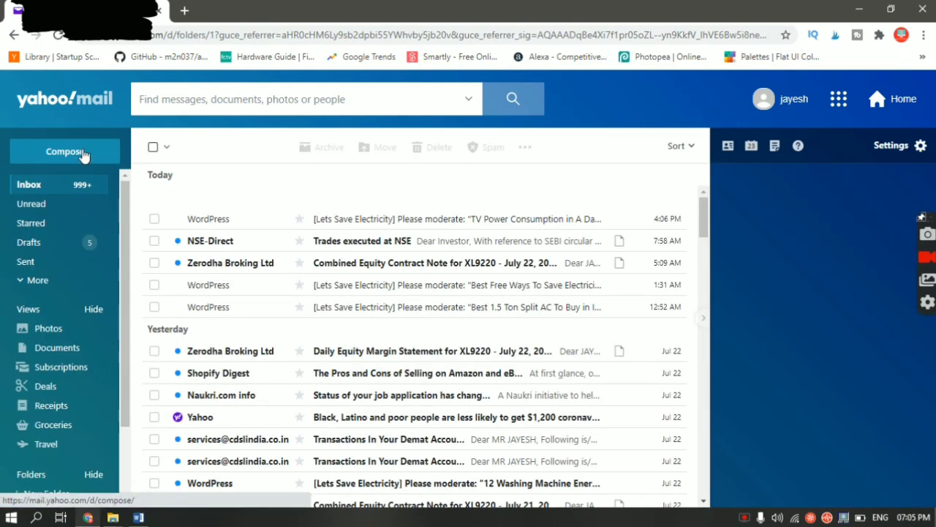
left_click(64, 151)
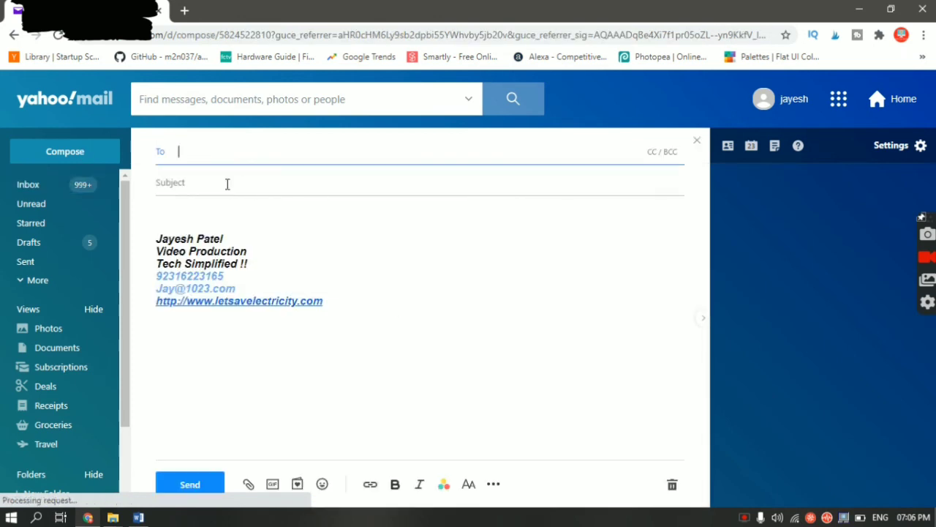